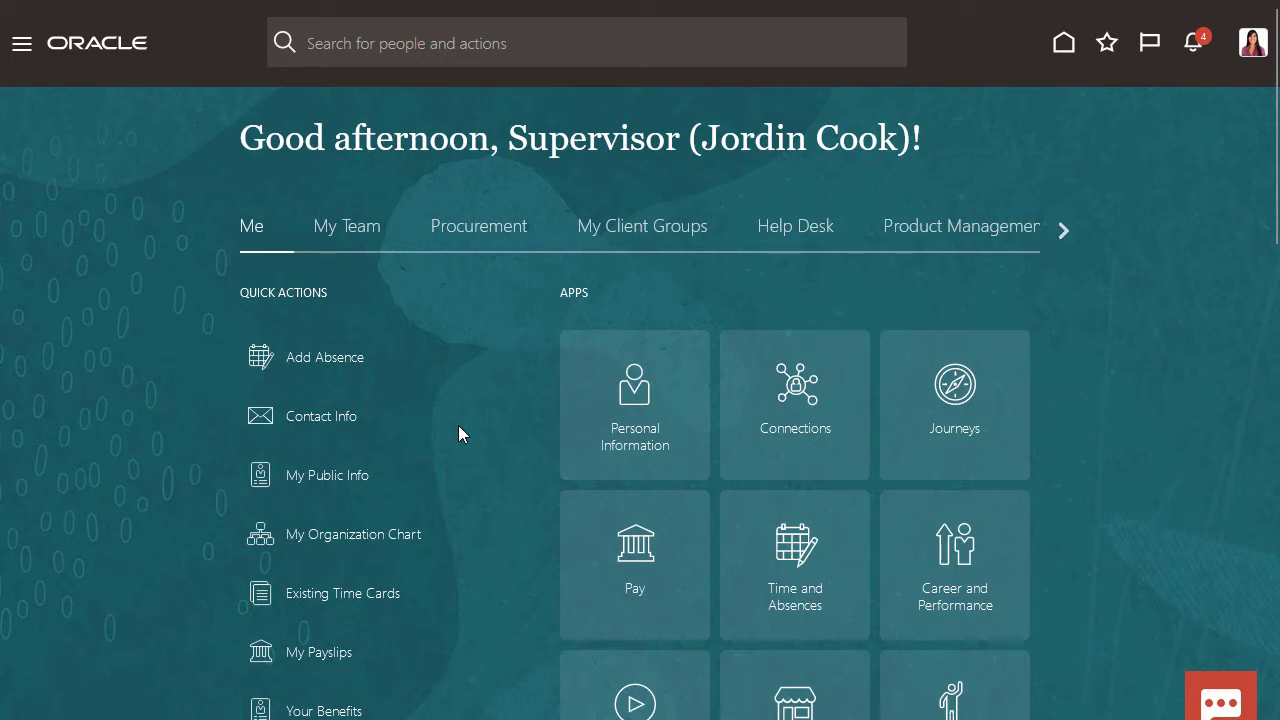
mouse_move(1192, 44)
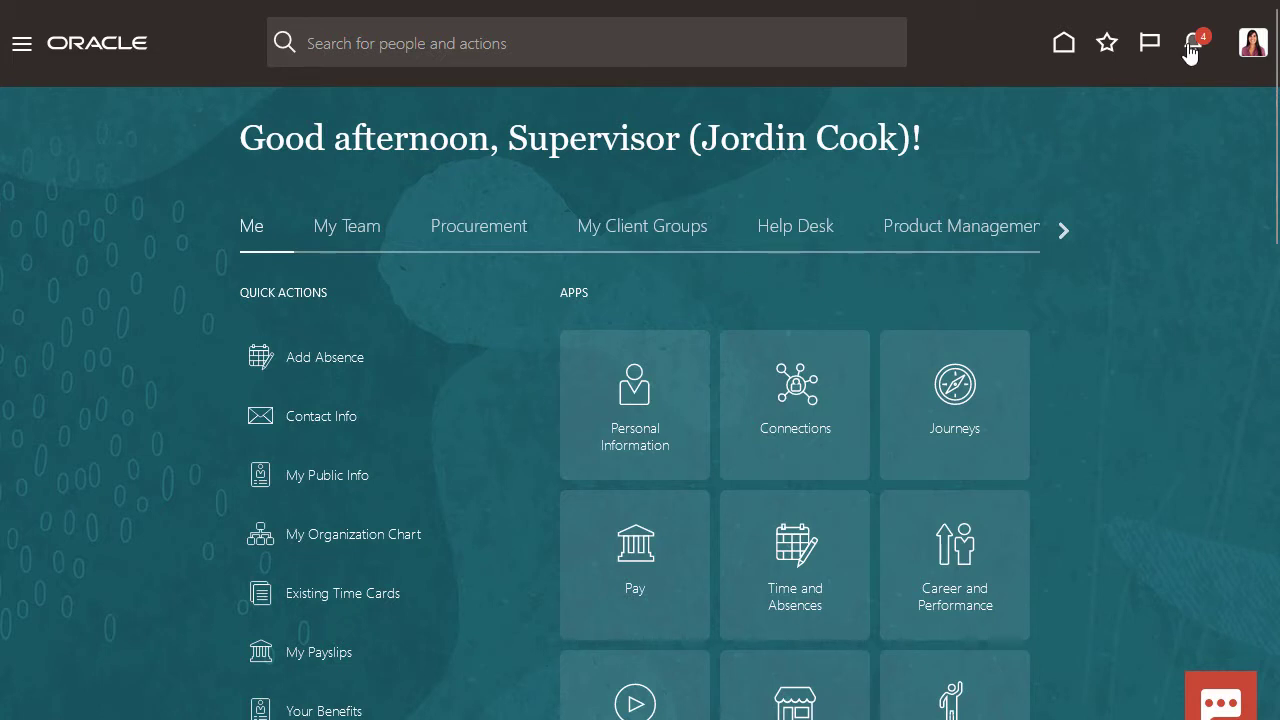
Check the pending notifications from the home page before reviewing Things to Finish.
click(1188, 42)
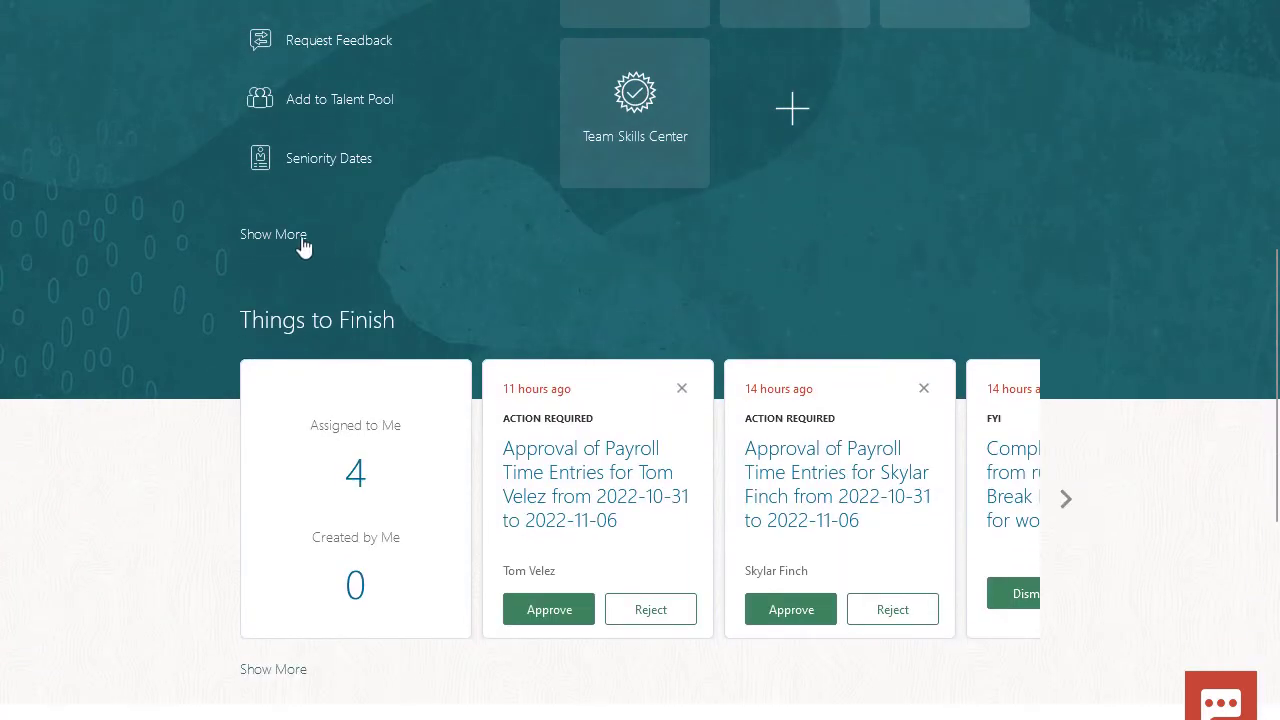
Reach Team Time Cards via Show More quick actions under the Time section.
click(272, 234)
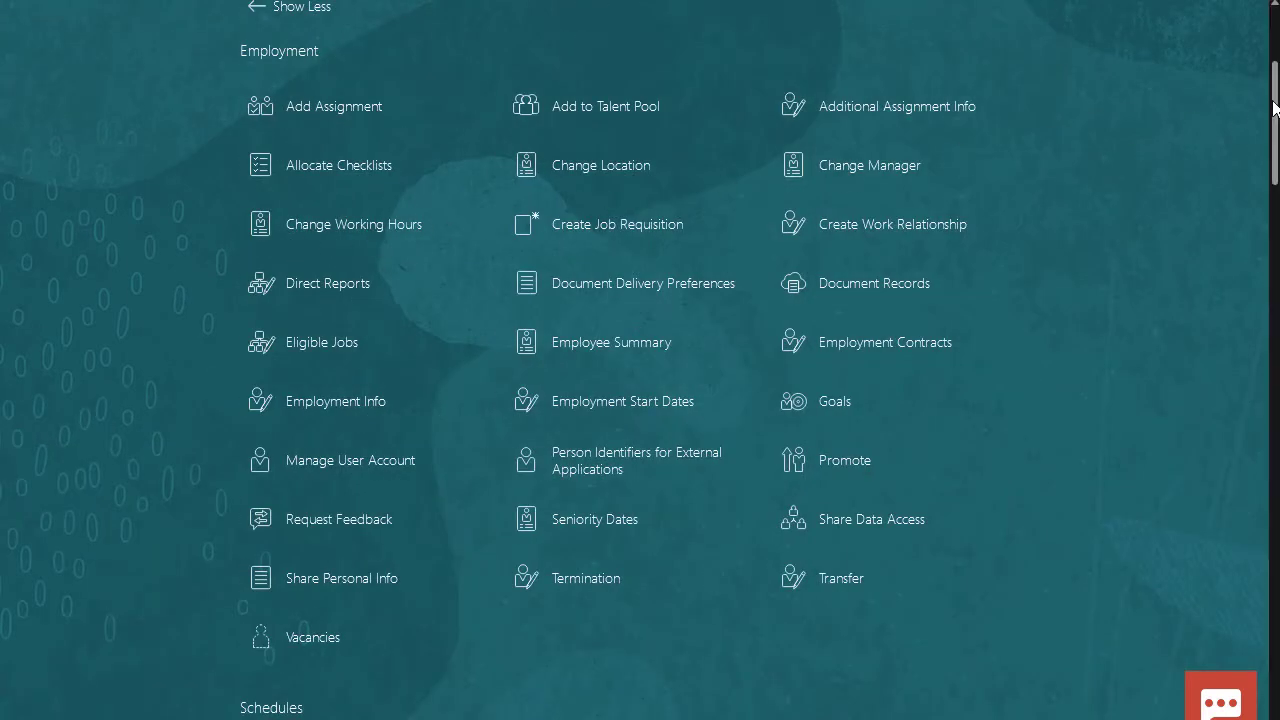
scroll(down, 3)
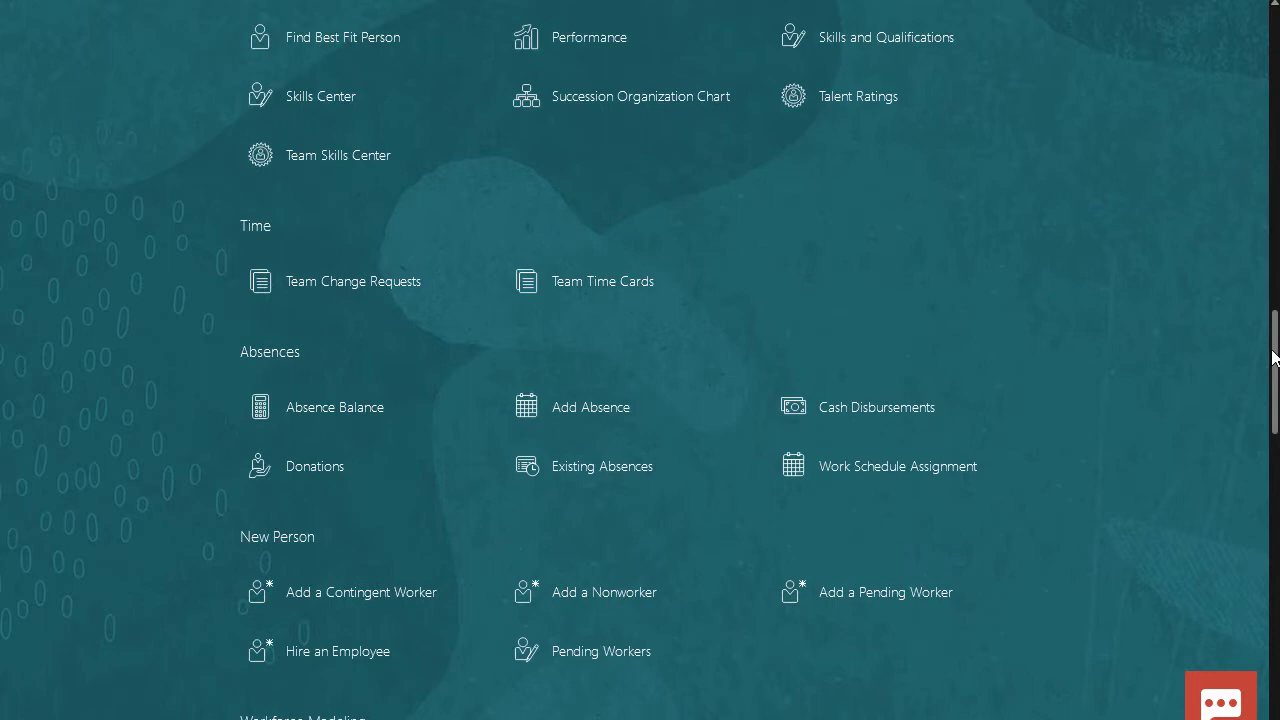
click(352, 280)
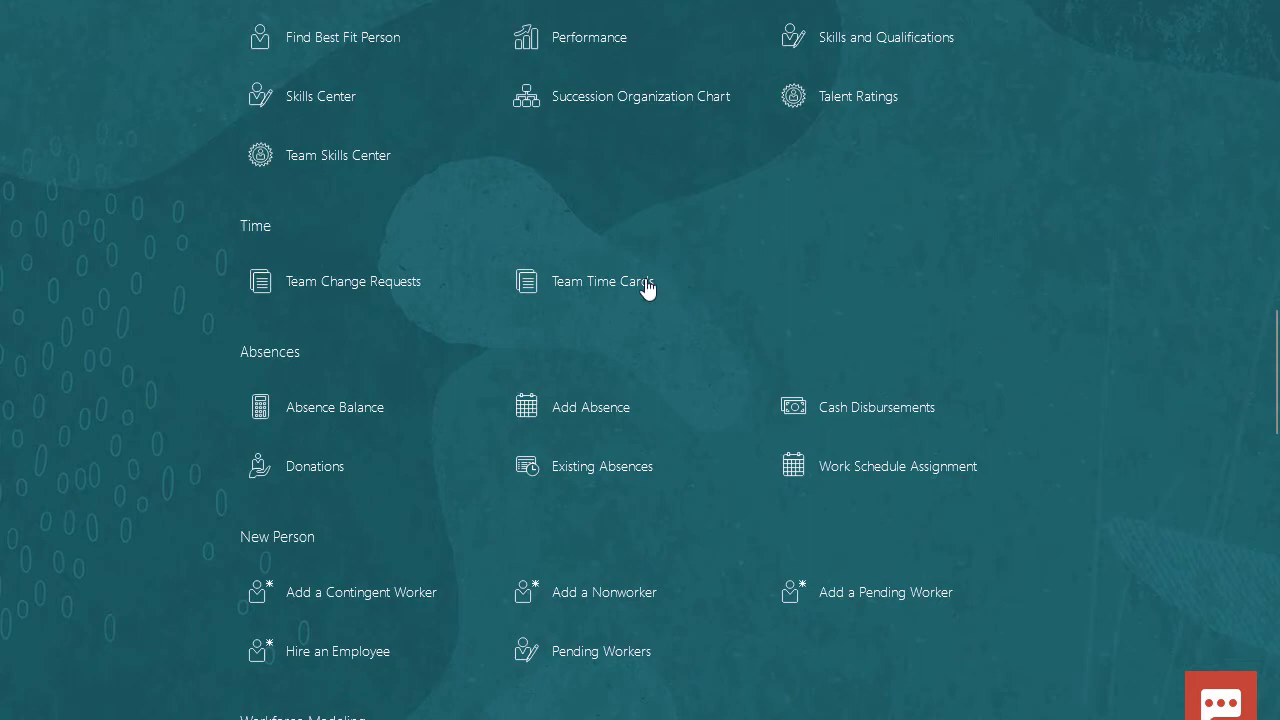
click(602, 280)
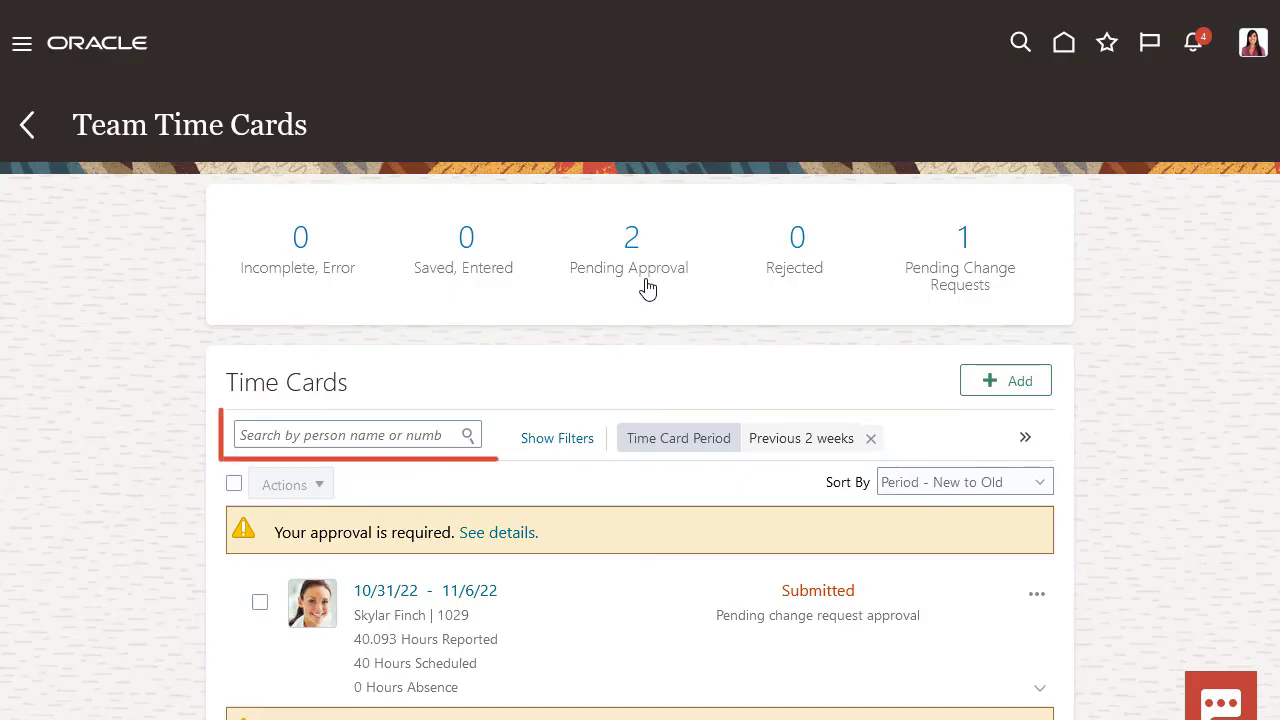
click(350, 434)
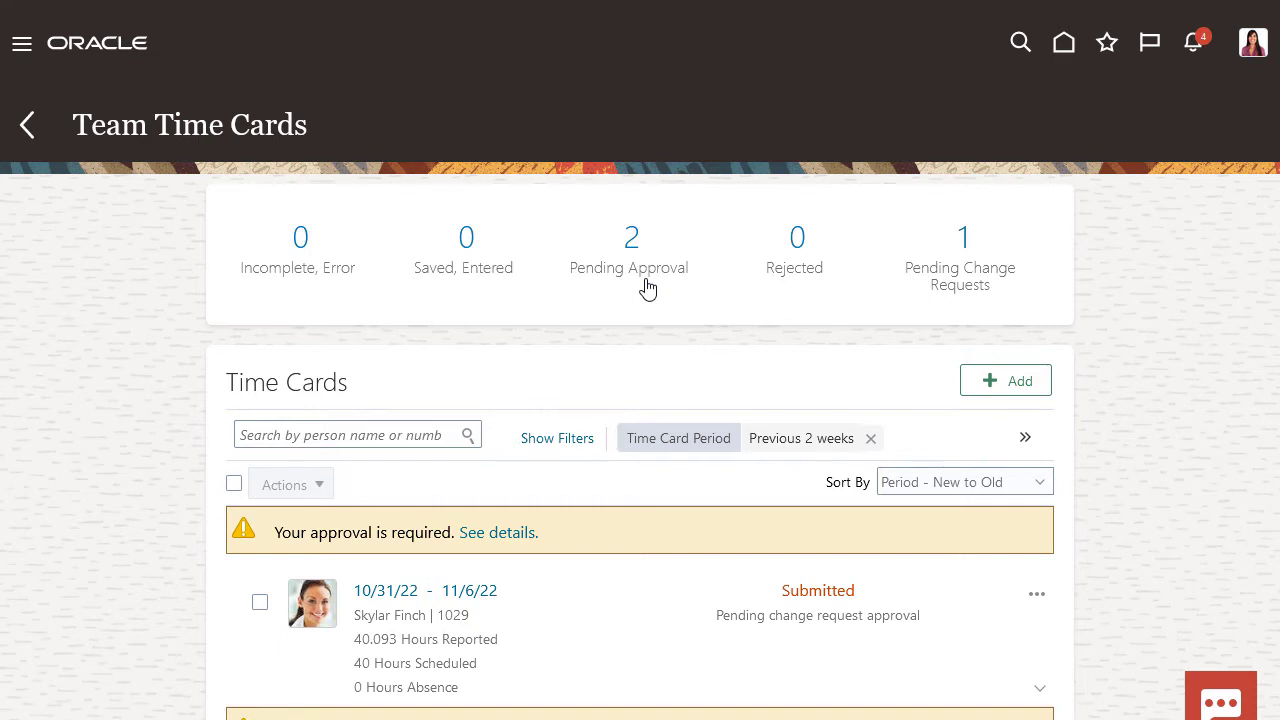
scroll(down, 3)
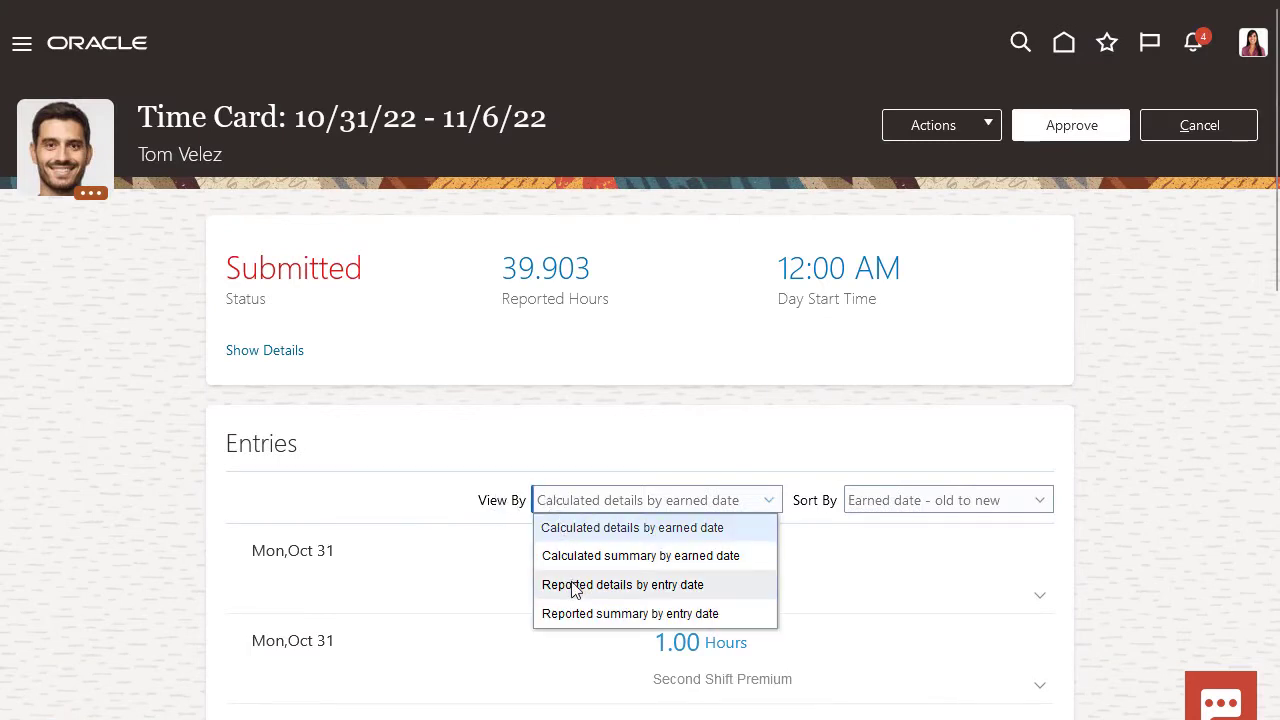
click(622, 584)
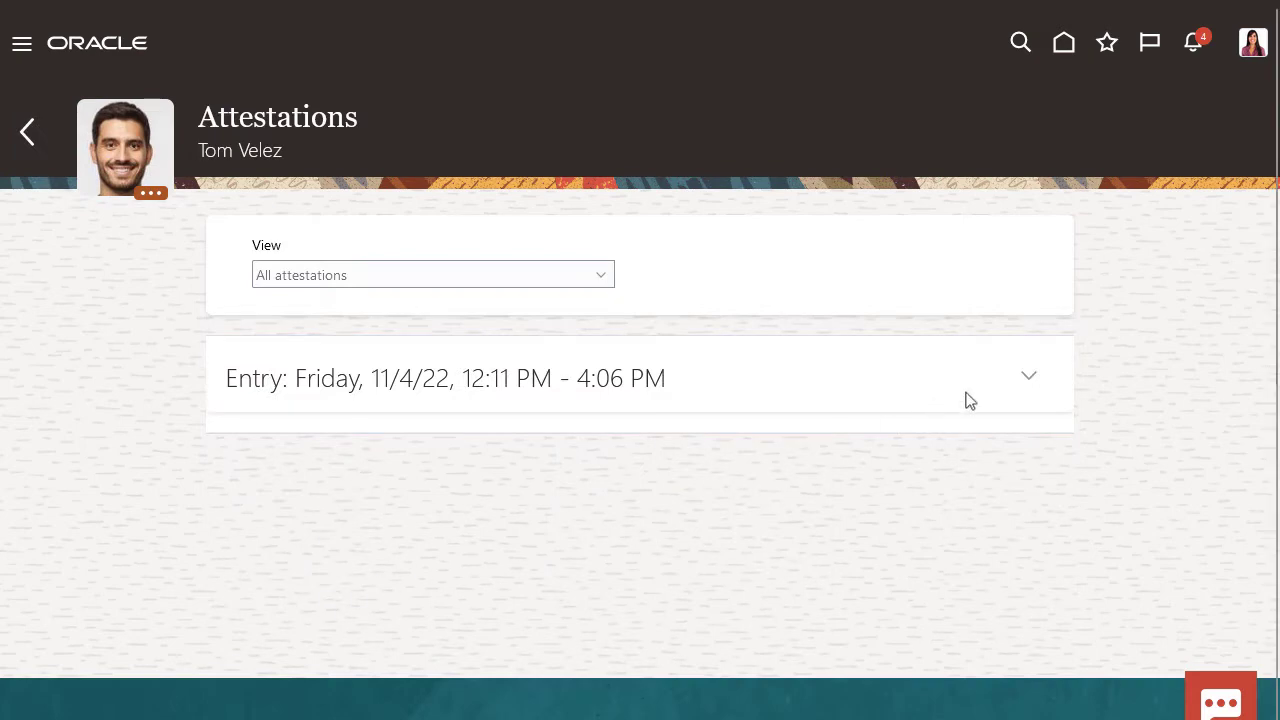
click(1028, 378)
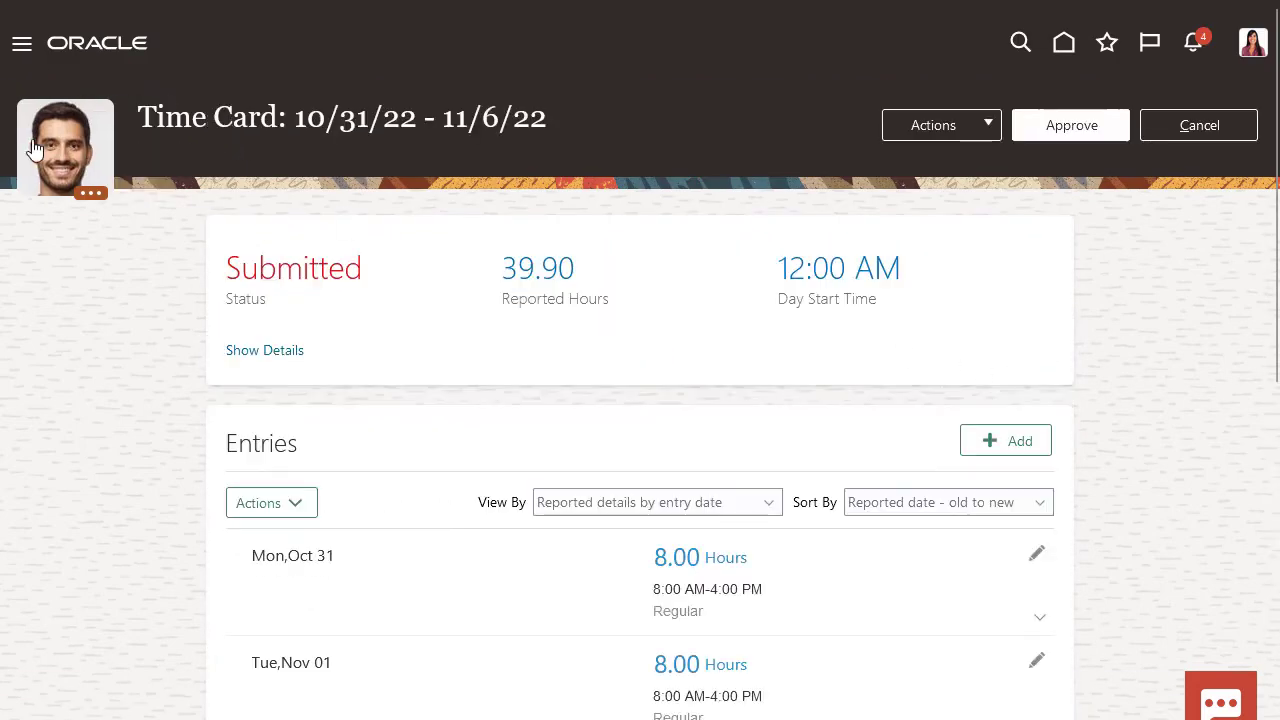
click(656, 502)
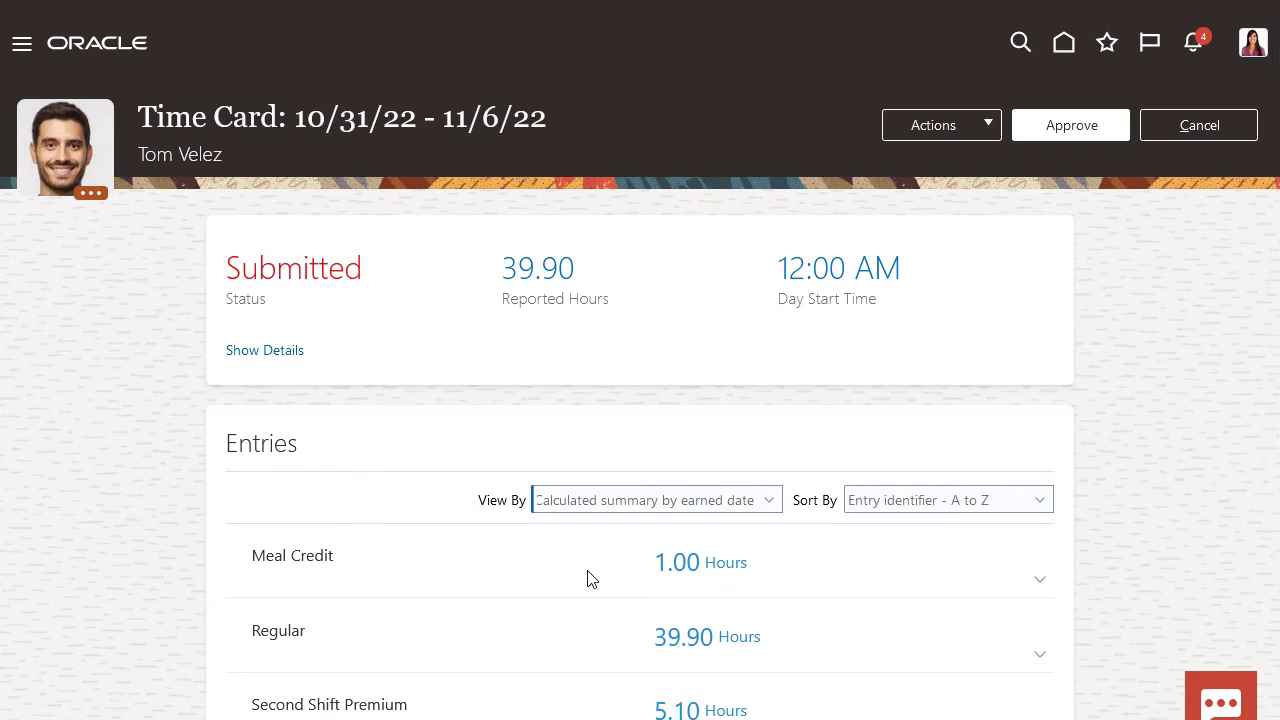
click(1070, 124)
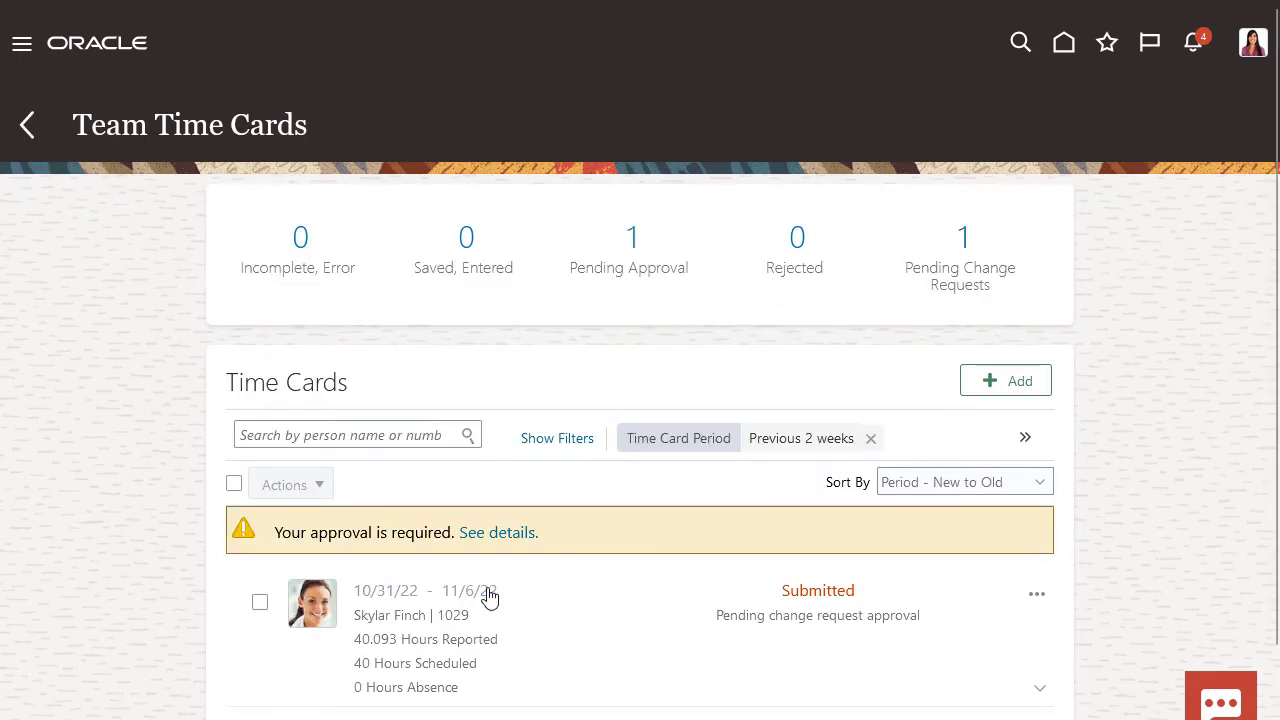
click(426, 614)
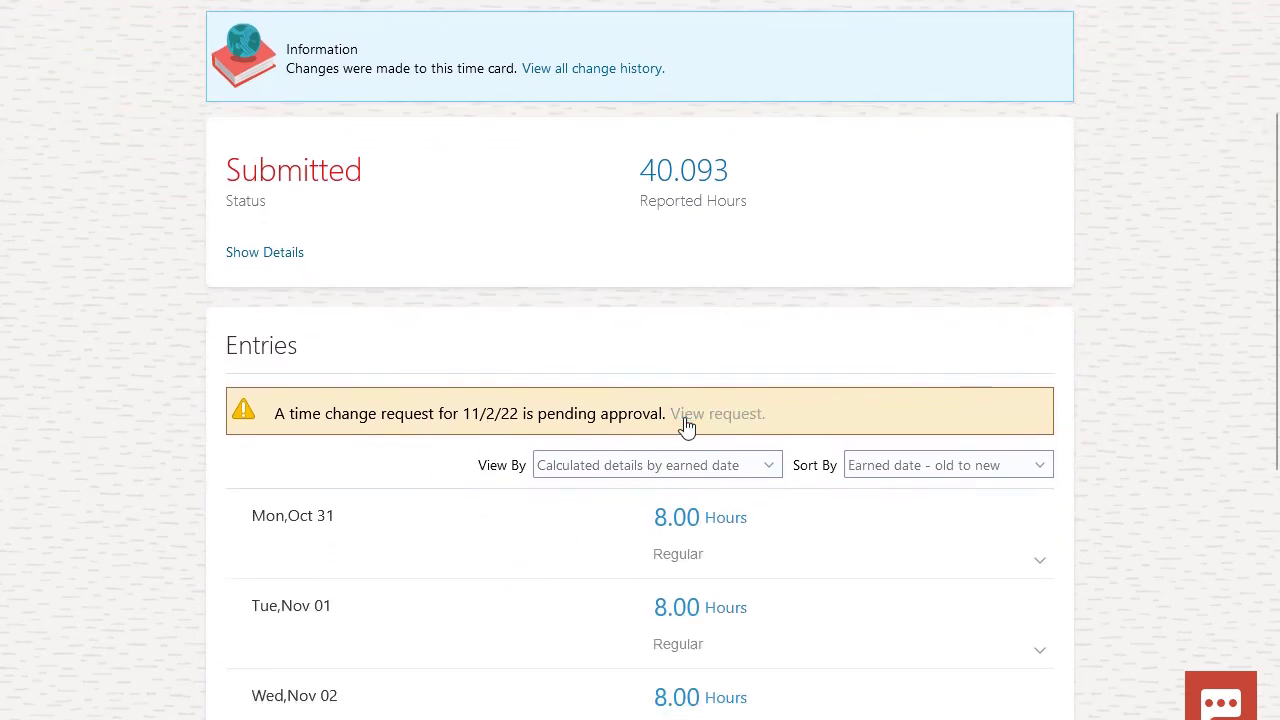
click(716, 412)
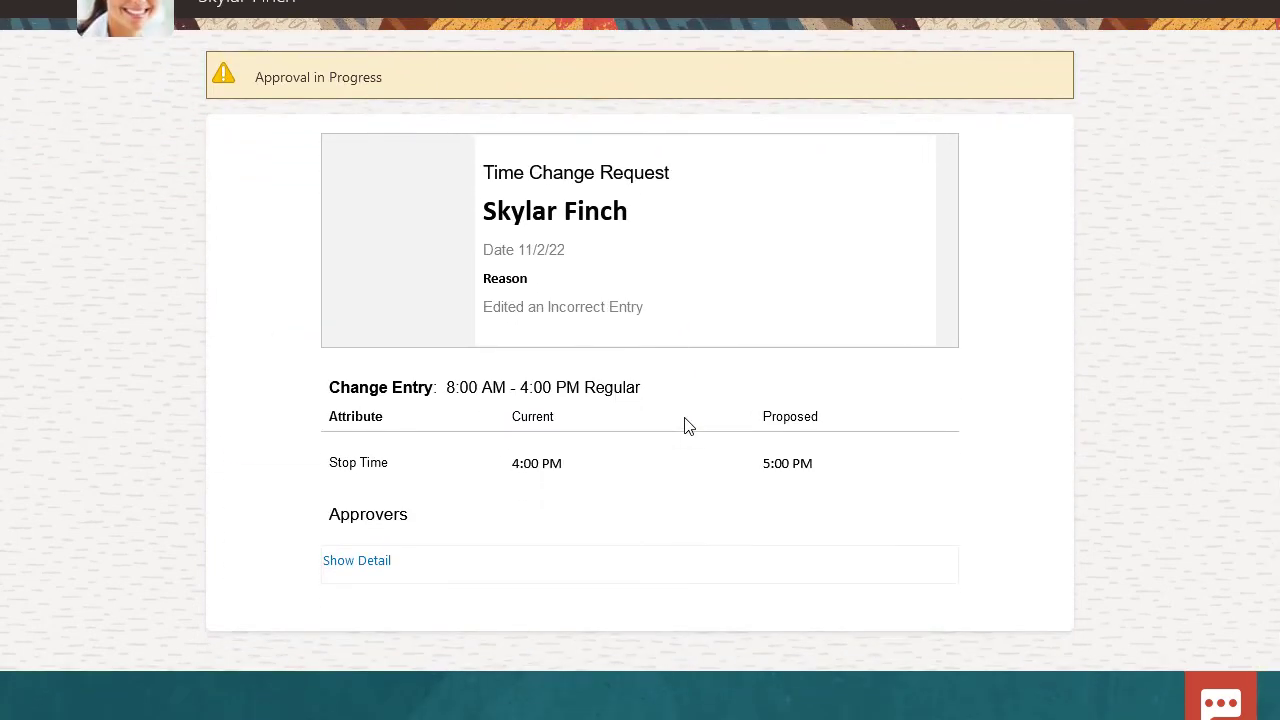
scroll(up, 3)
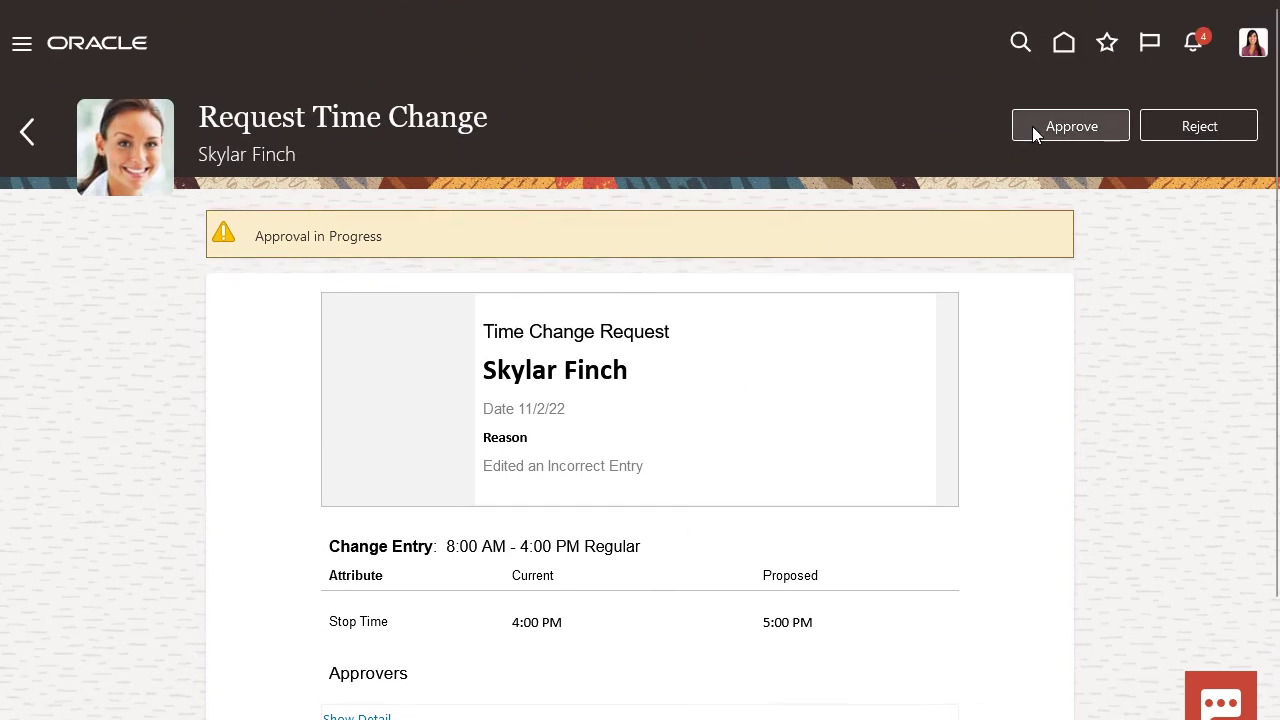
click(1070, 124)
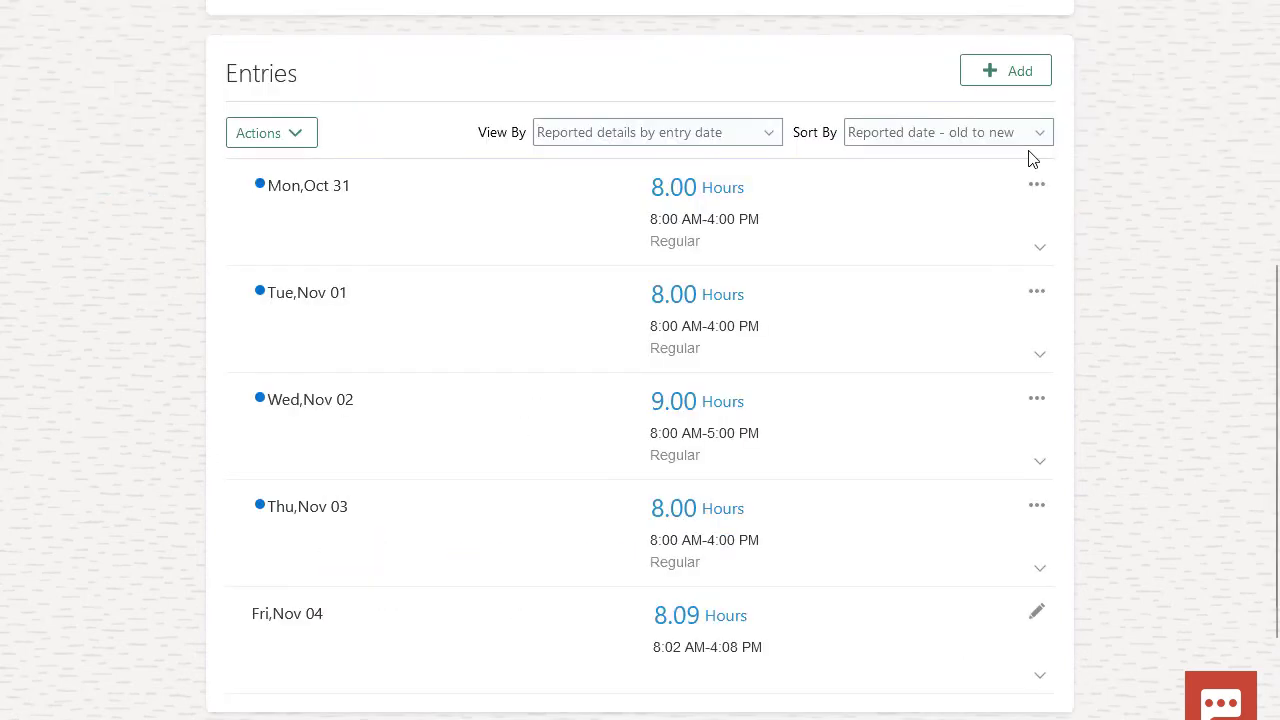